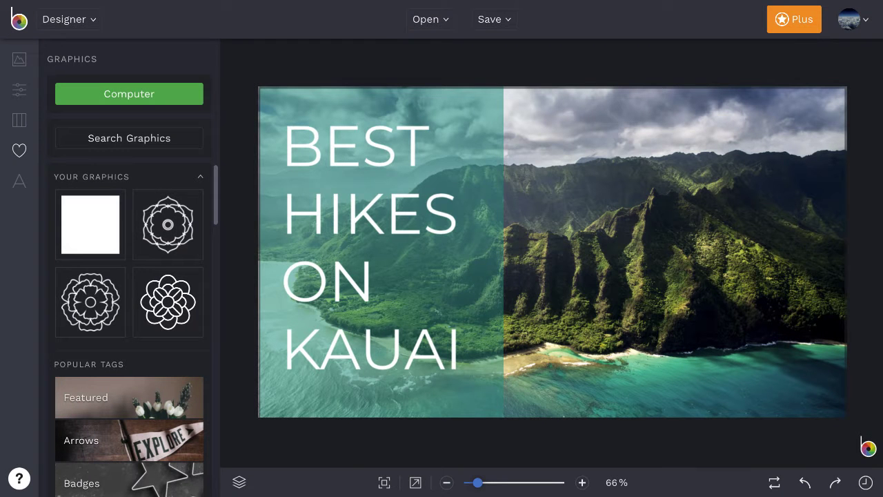
pyautogui.moveTo(755, 334)
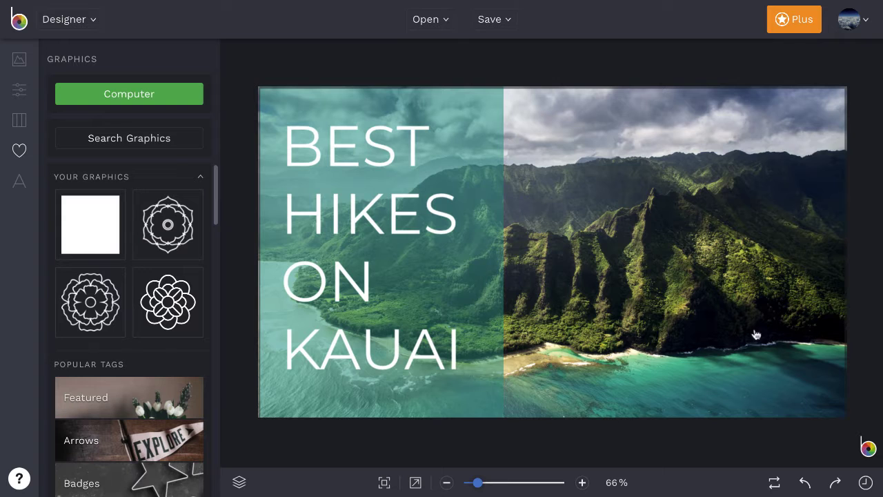
pyautogui.moveTo(395, 218)
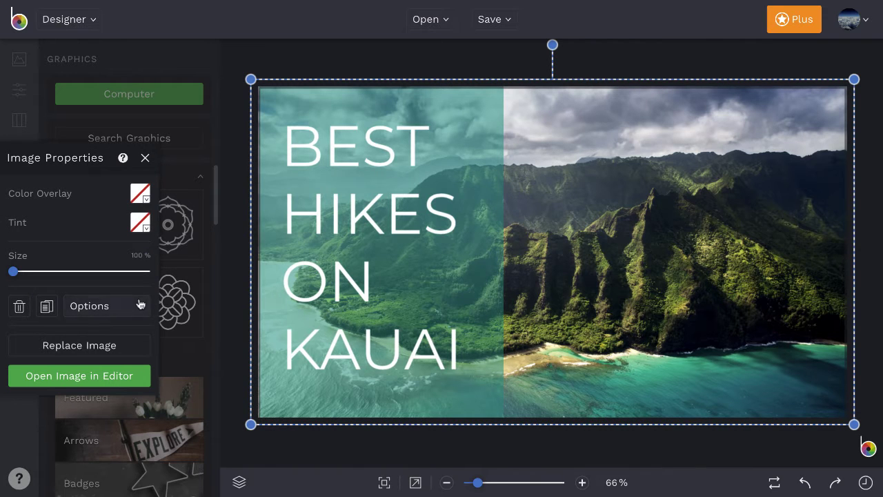
# Select the teal panel and the 'Best Hikes on Kauai' headline together.
pyautogui.click(89, 306)
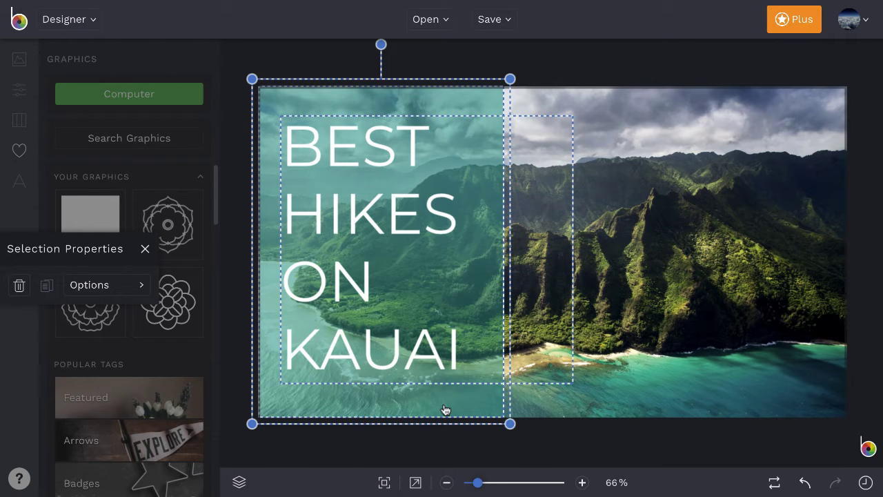
# Group the teal panel and headline under the name 'Title'.
pyautogui.rightClick(445, 409)
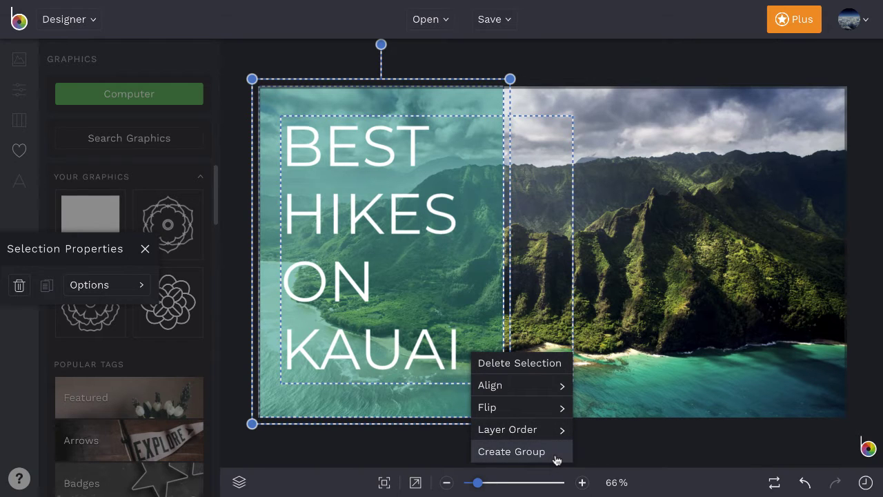
pyautogui.click(512, 451)
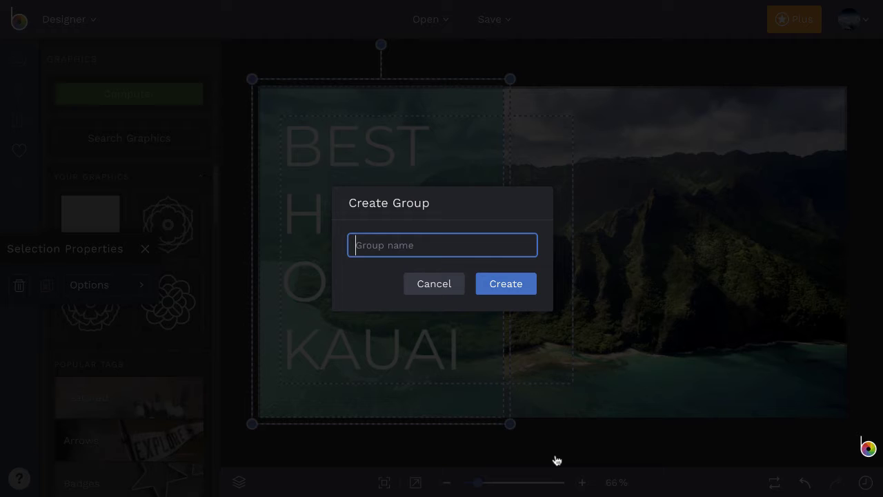
pyautogui.write('Title')
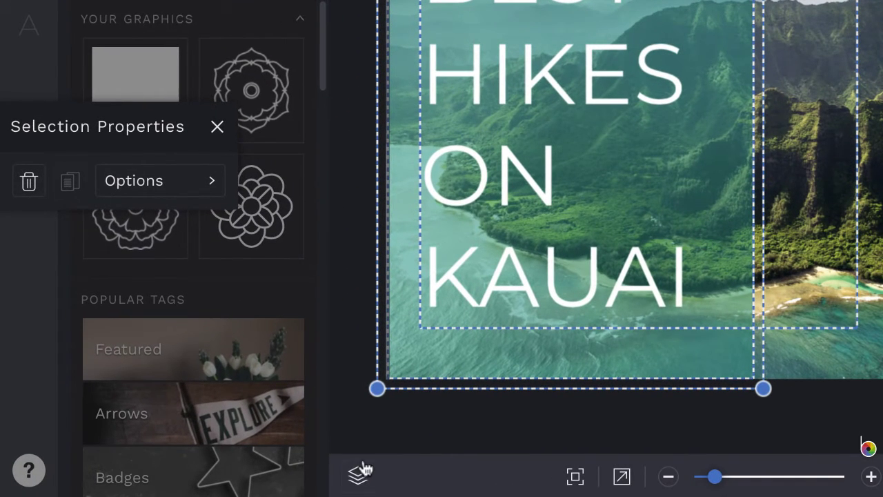
pyautogui.click(358, 477)
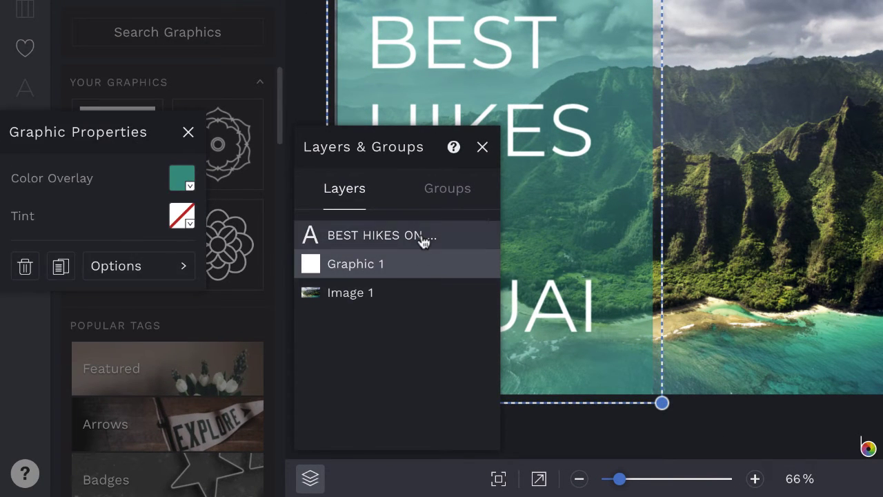
pyautogui.click(447, 189)
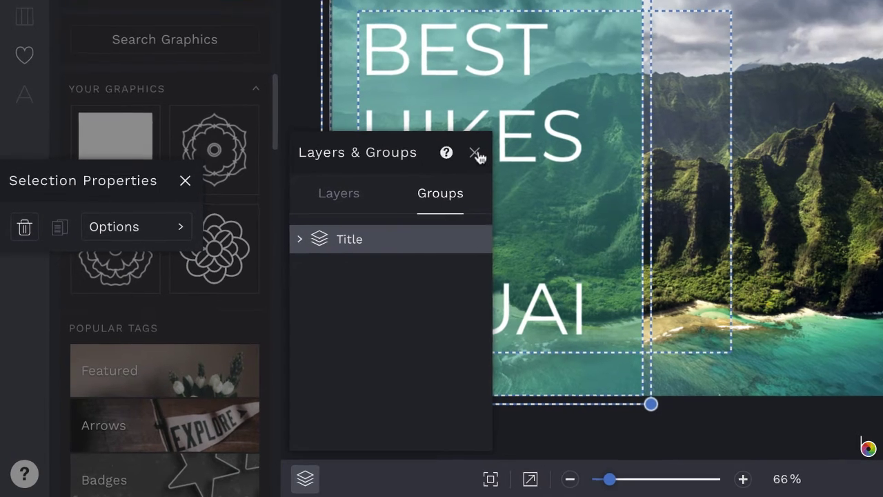
pyautogui.click(475, 152)
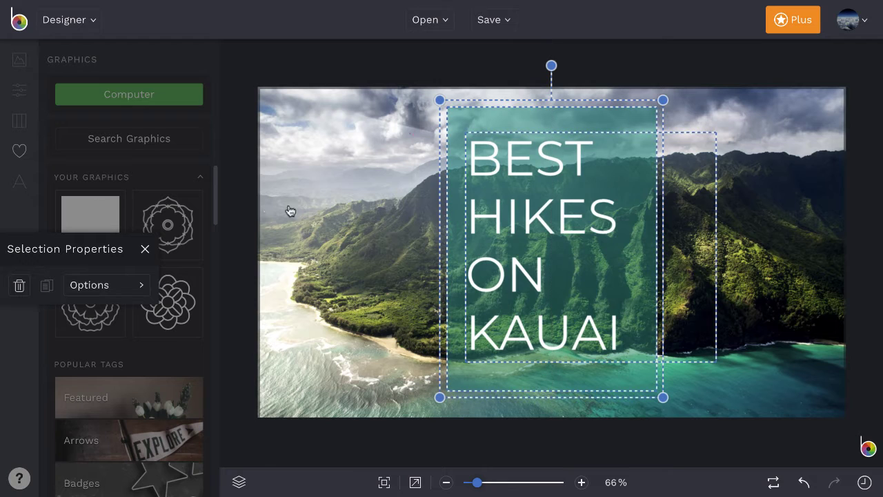
pyautogui.moveTo(120, 264)
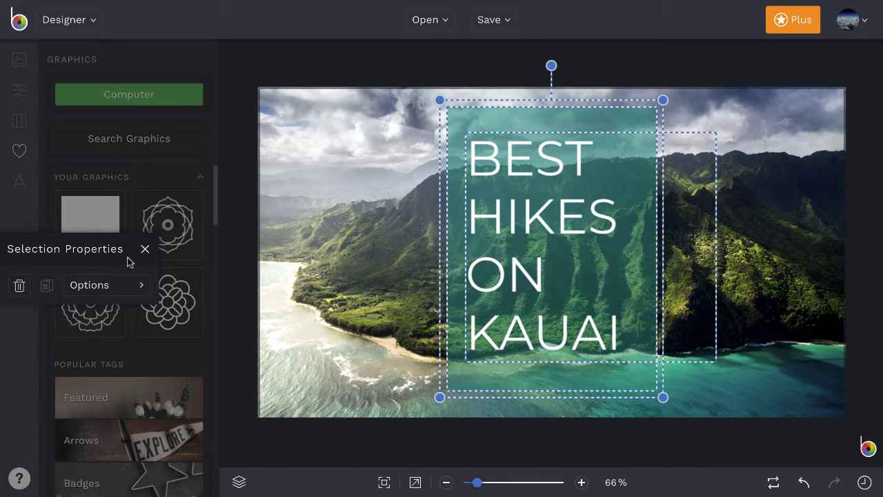
# Open the Title group's options, try a Screen blend, then revert to Normal.
pyautogui.click(89, 284)
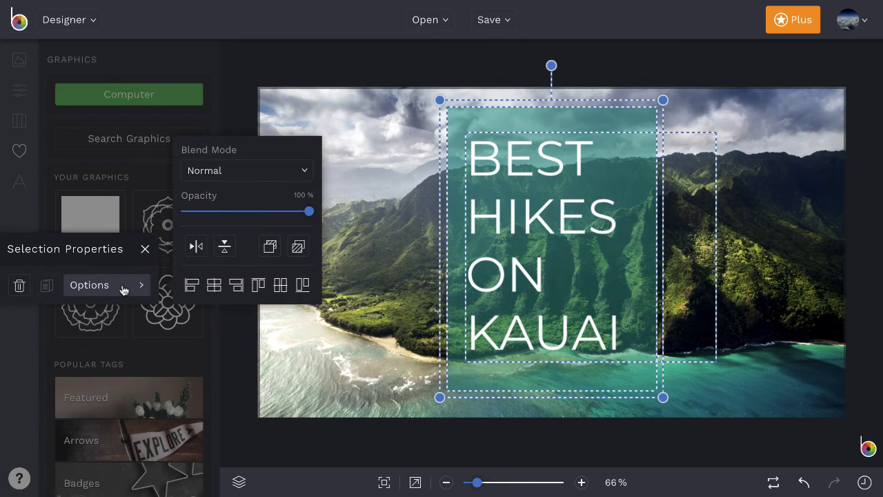
pyautogui.click(246, 171)
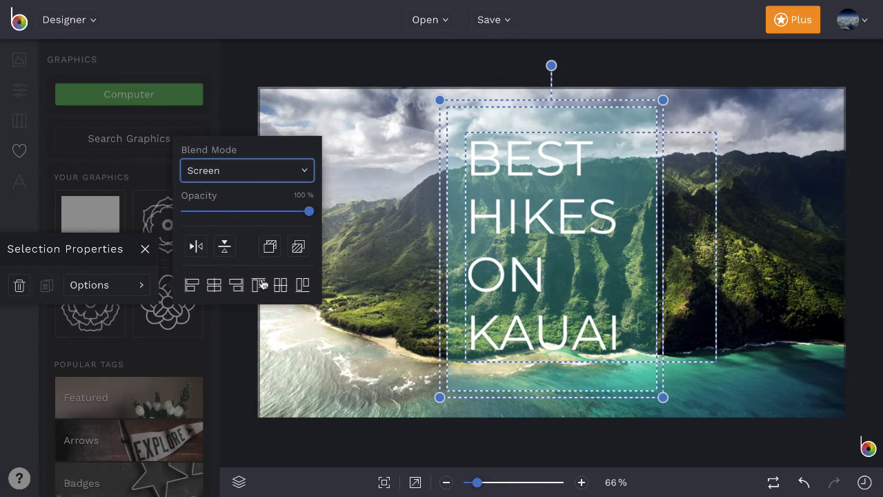
pyautogui.click(247, 170)
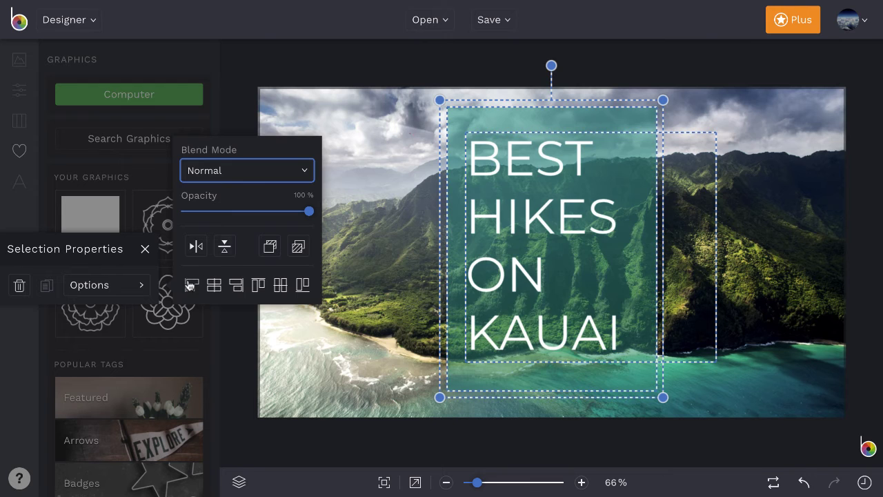